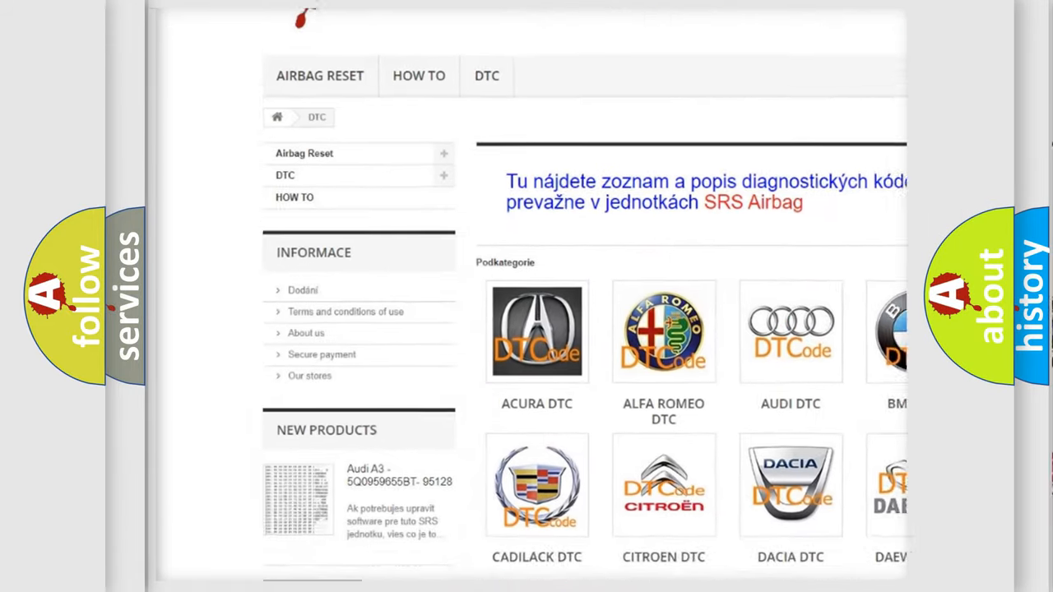
scroll(down, 3)
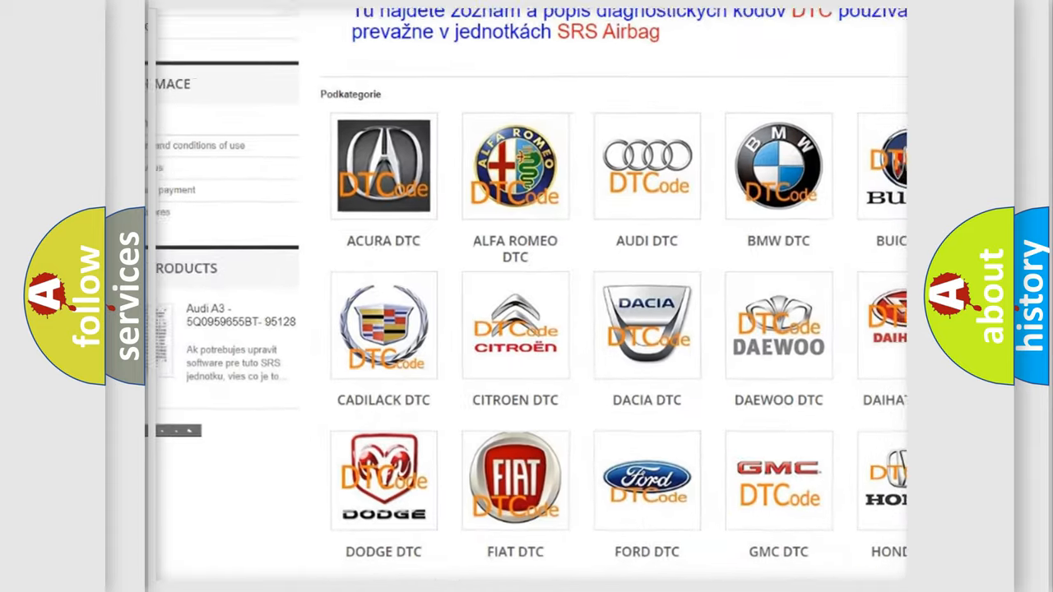
scroll(up, 3)
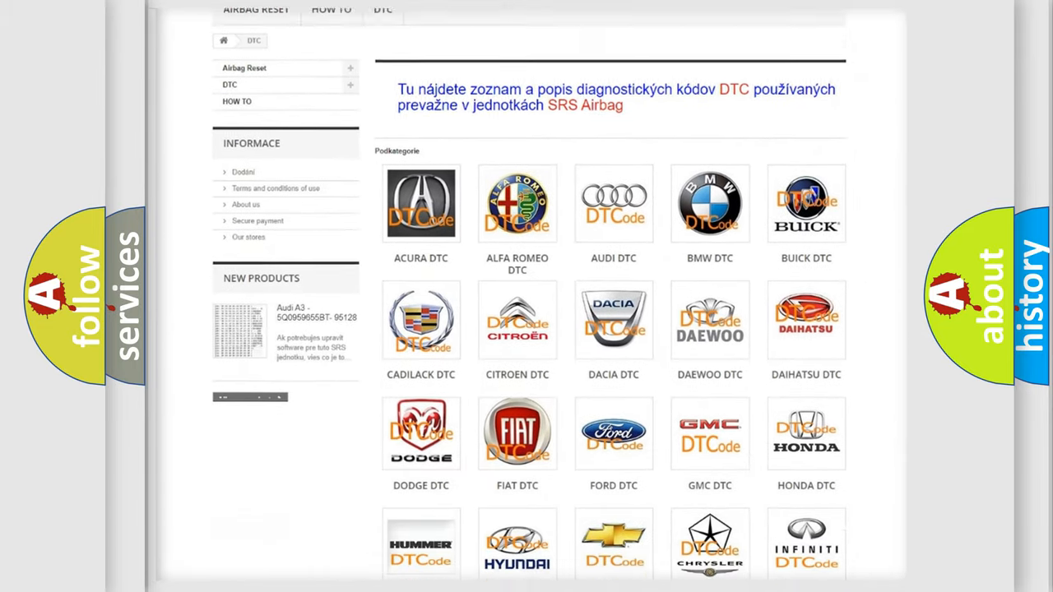
scroll(down, 3)
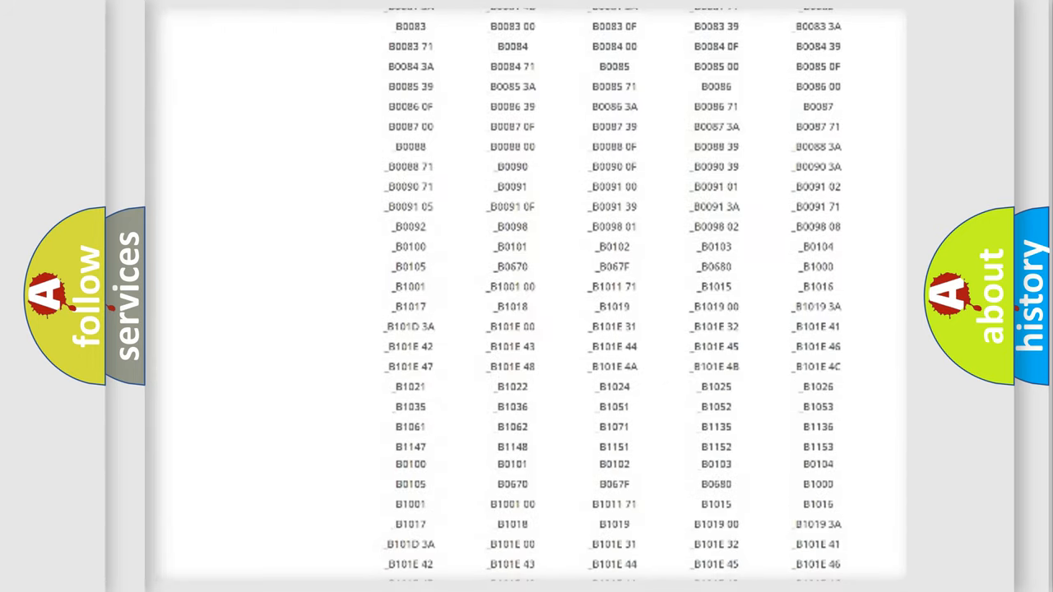
scroll(up, 3)
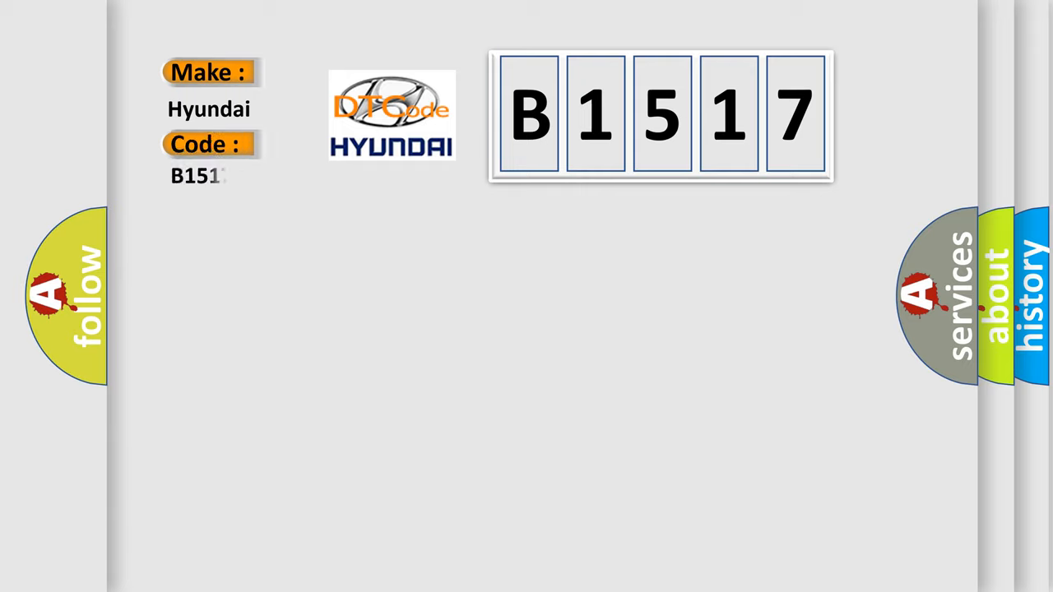
text(7)
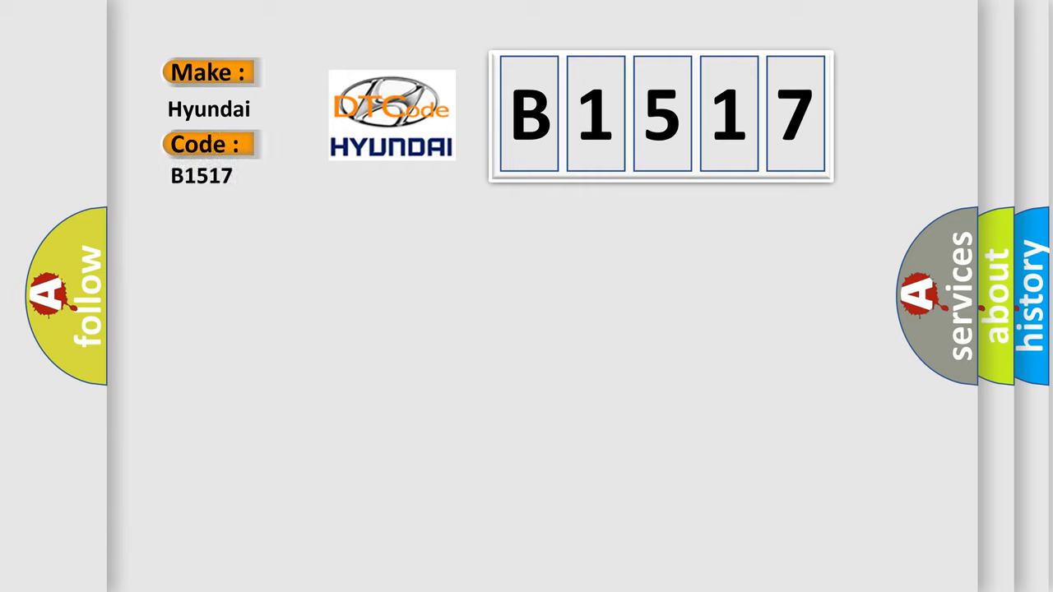